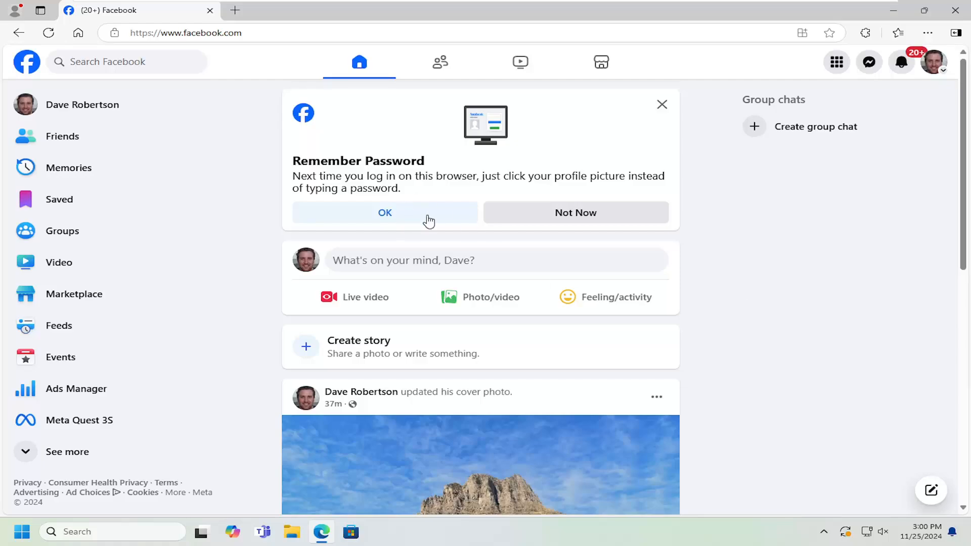
mouse_move(939, 68)
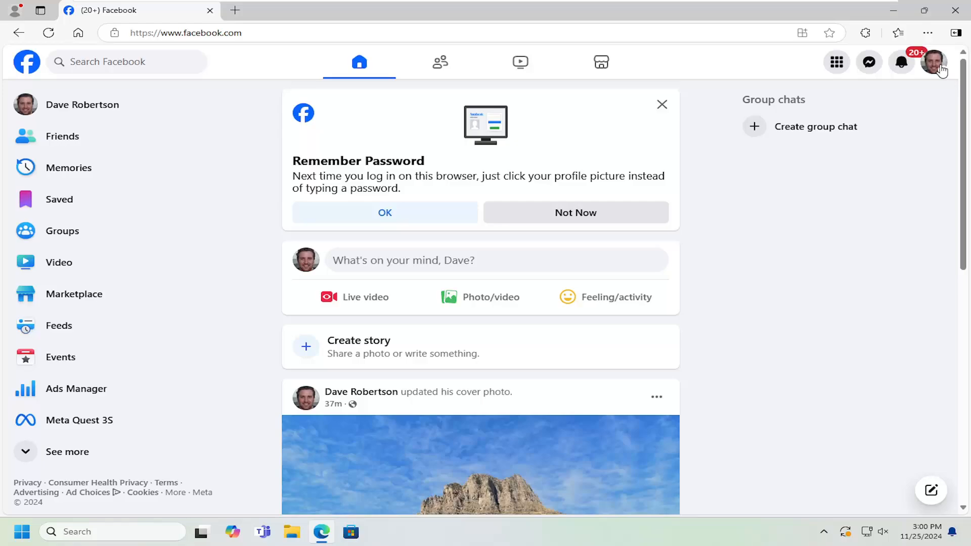
- From the profile menu, go through Settings & privacy and Settings into Accounts Center
left_click(934, 61)
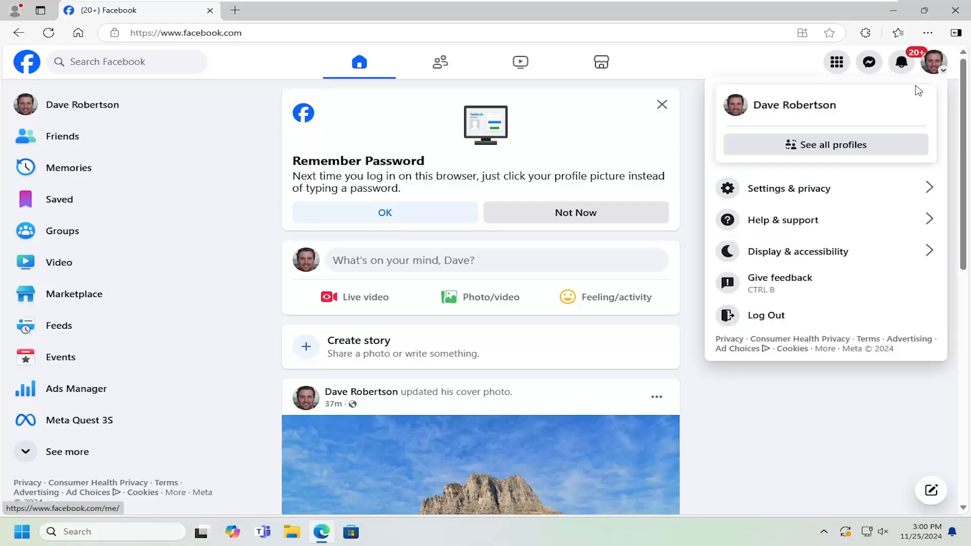
mouse_move(804, 192)
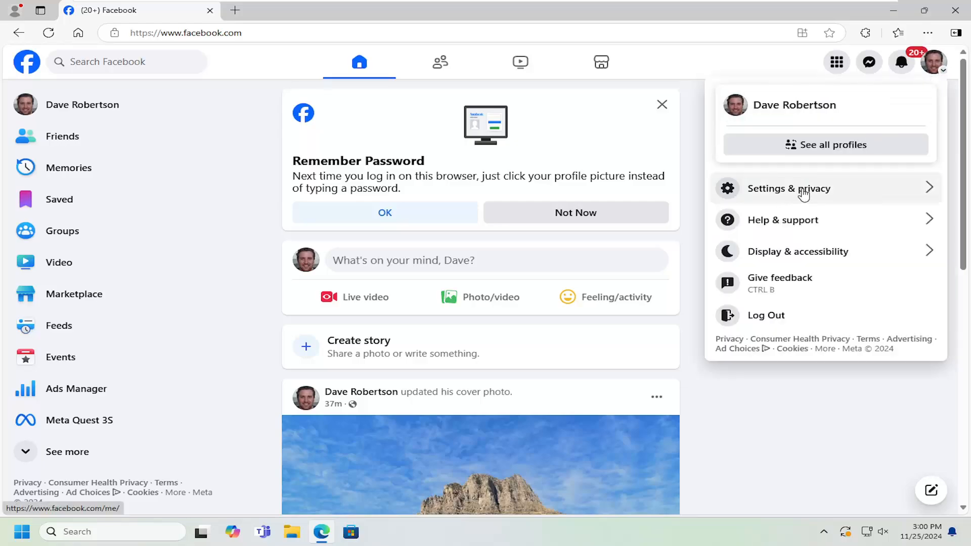
left_click(803, 188)
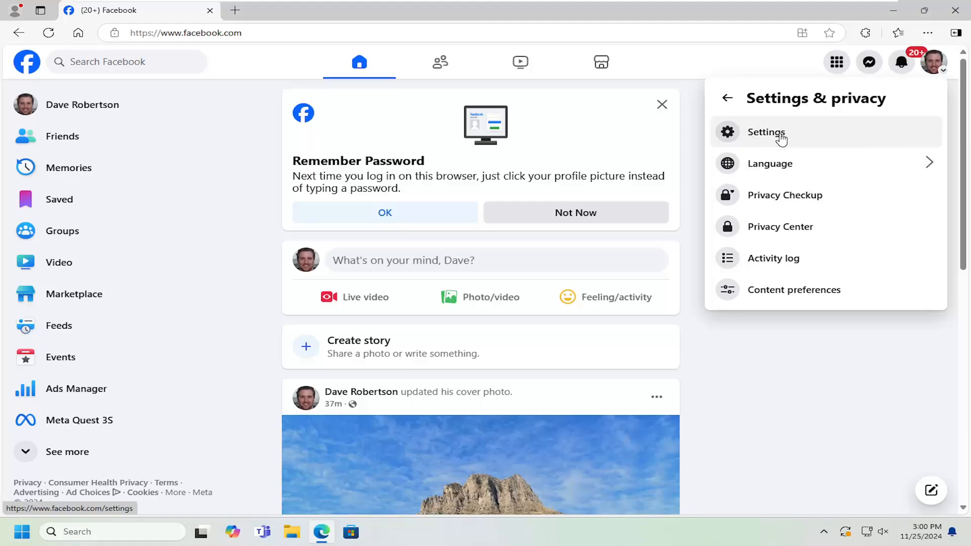
left_click(766, 132)
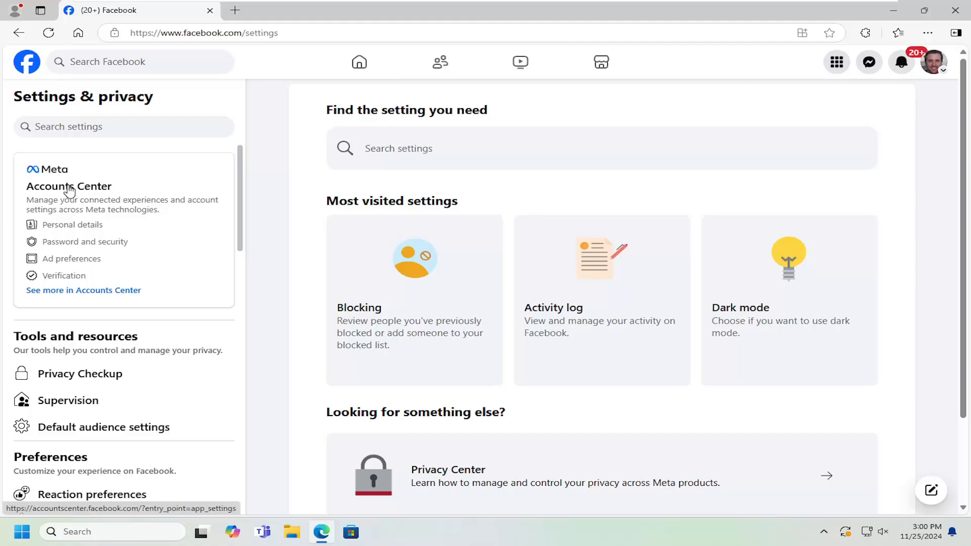
mouse_move(63, 246)
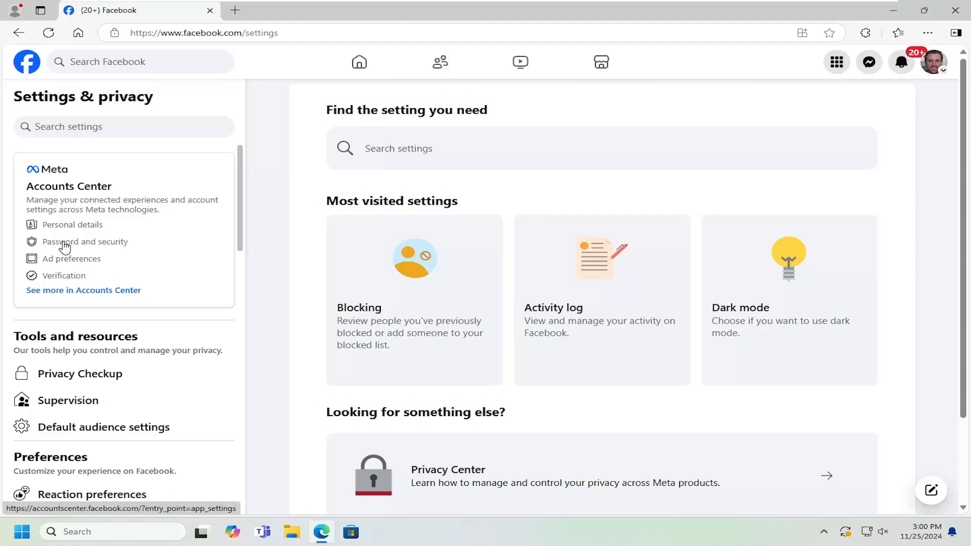
left_click(85, 242)
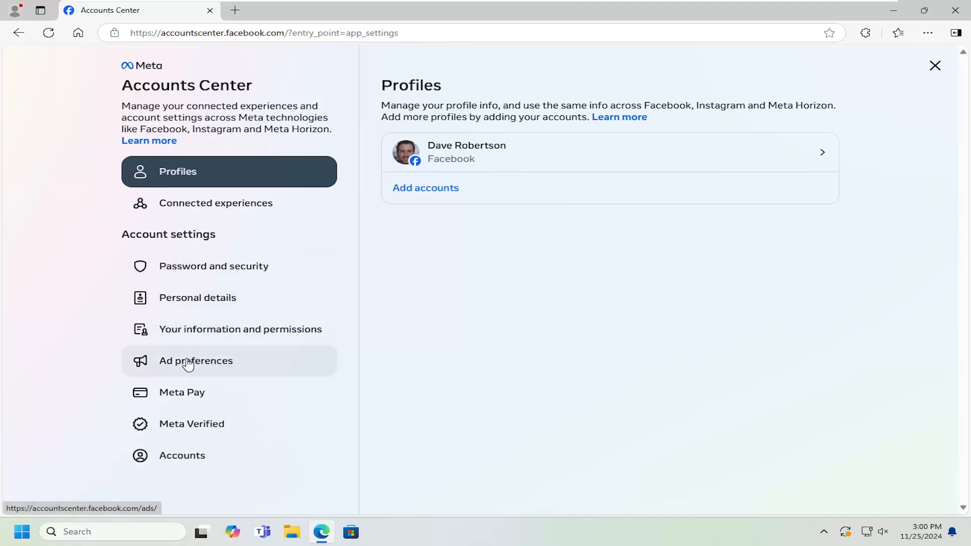
mouse_move(196, 395)
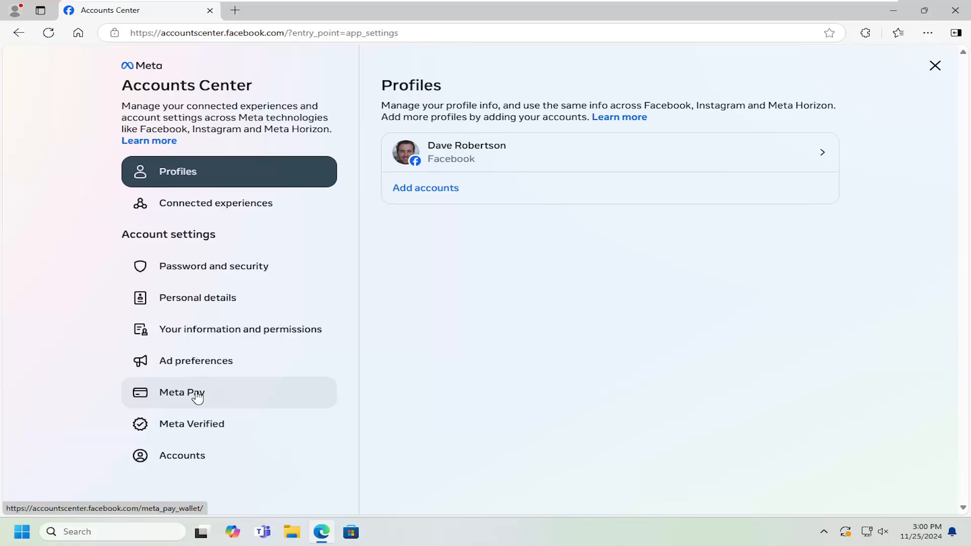
- Open Meta Pay in Accounts Center to show payment methods and shipping info
left_click(182, 392)
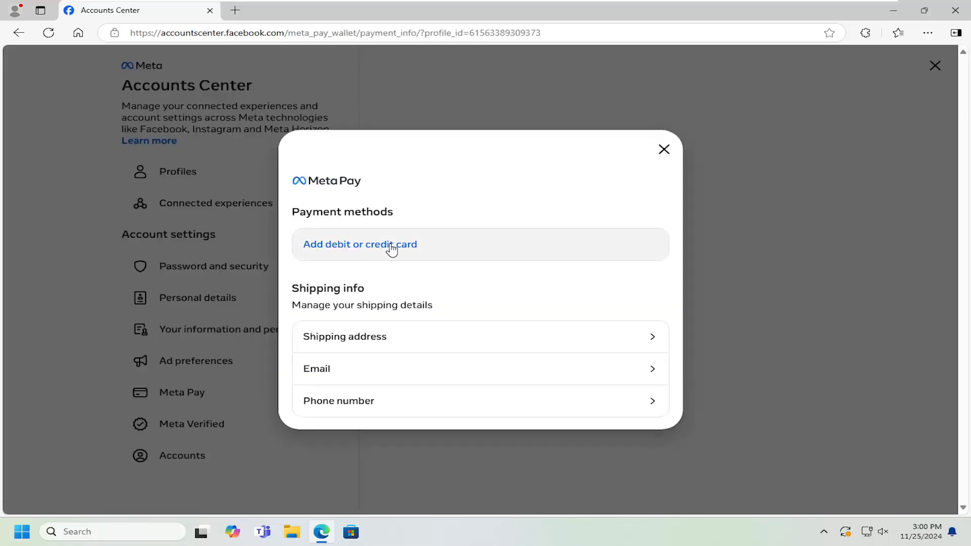
mouse_move(496, 208)
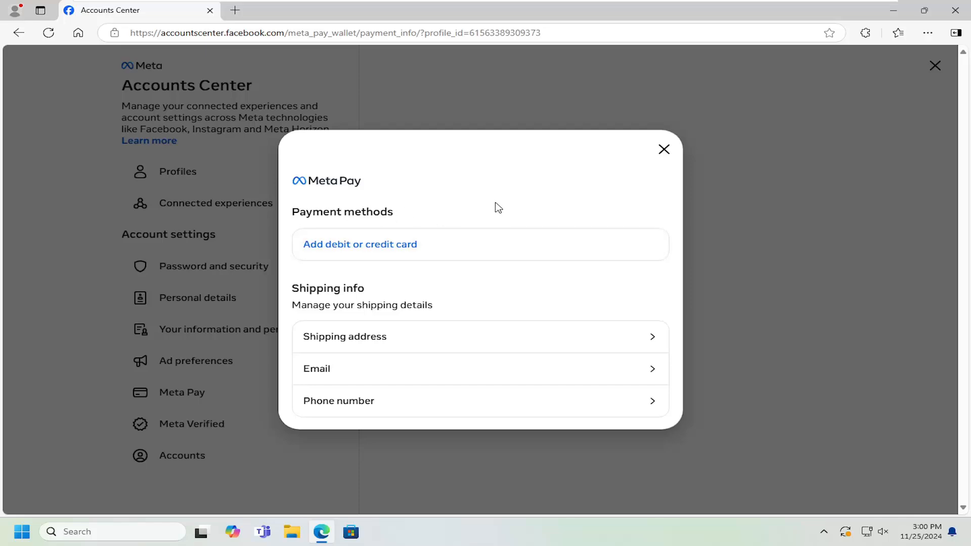
mouse_move(431, 286)
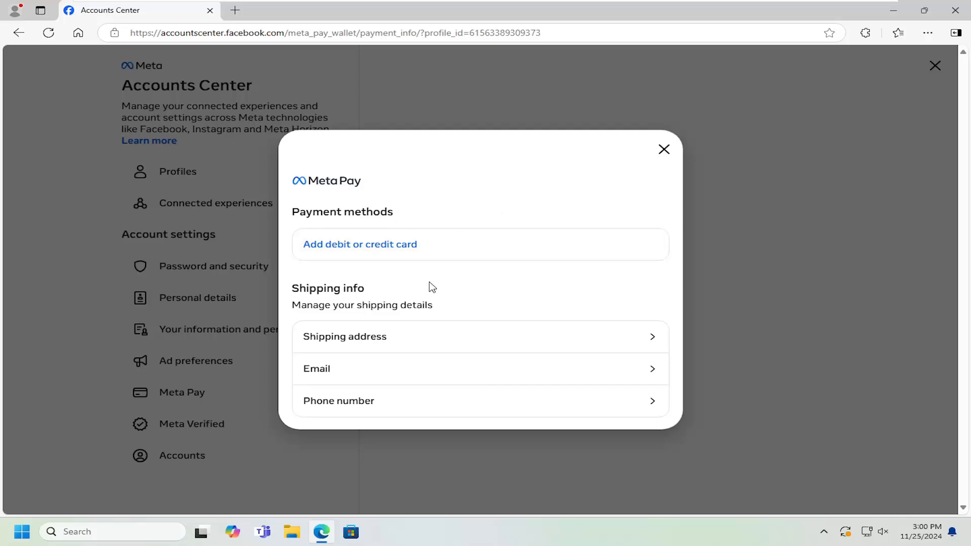
mouse_move(425, 210)
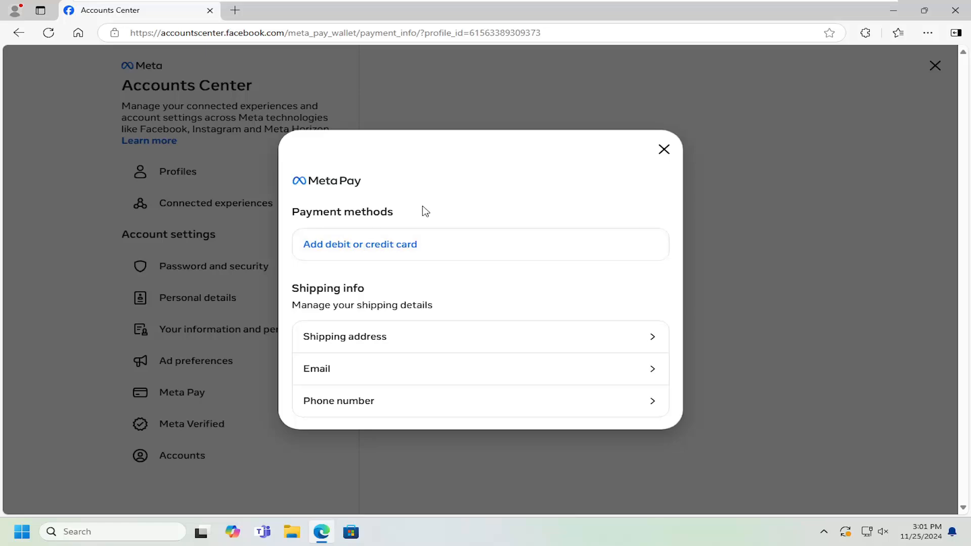
mouse_move(428, 243)
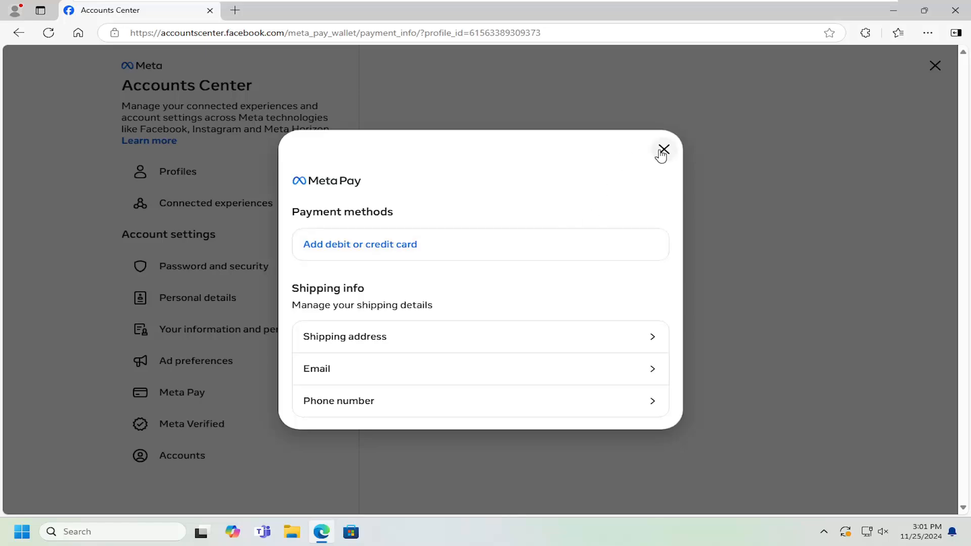
- Close the Meta Pay payment methods and shipping info dialog
left_click(663, 150)
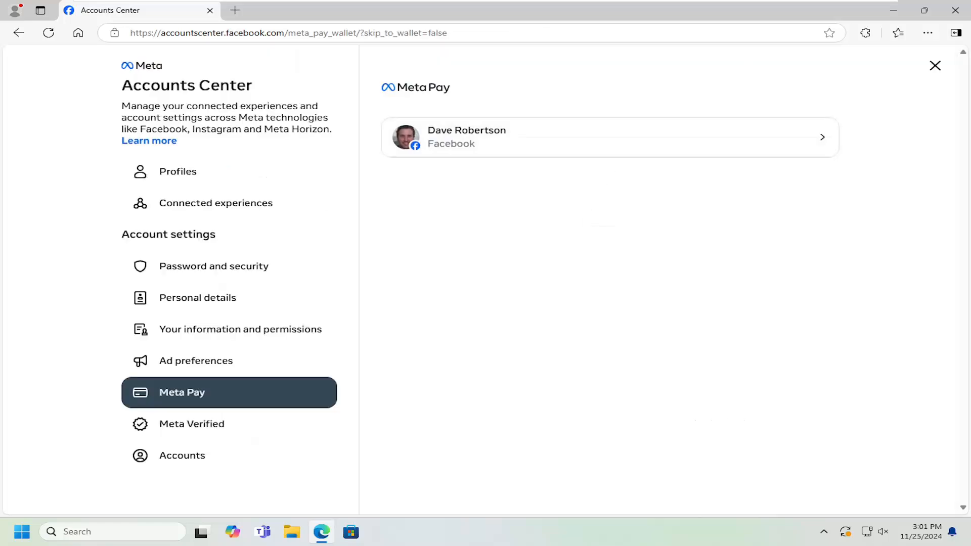